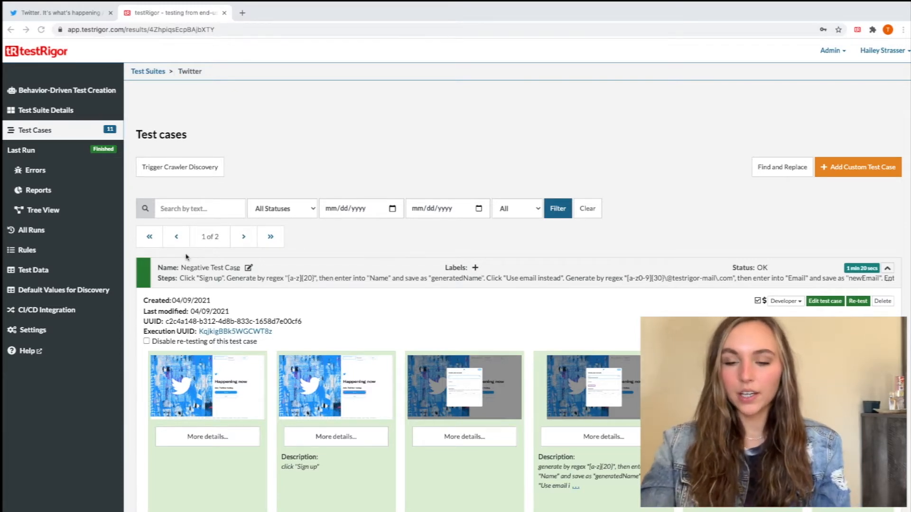
- Scroll the Negative Test Case results and open the Step 1 Twitter landing-page screenshot
scroll(down, 3)
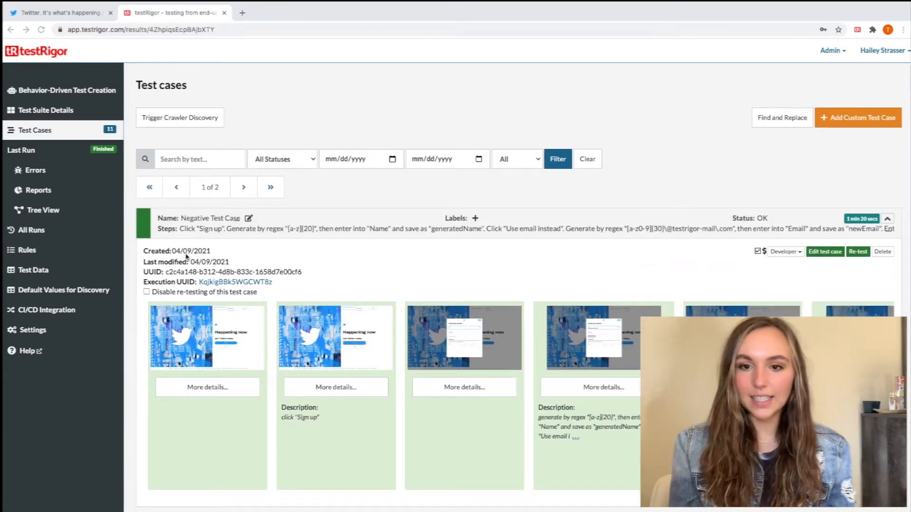
scroll(down, 3)
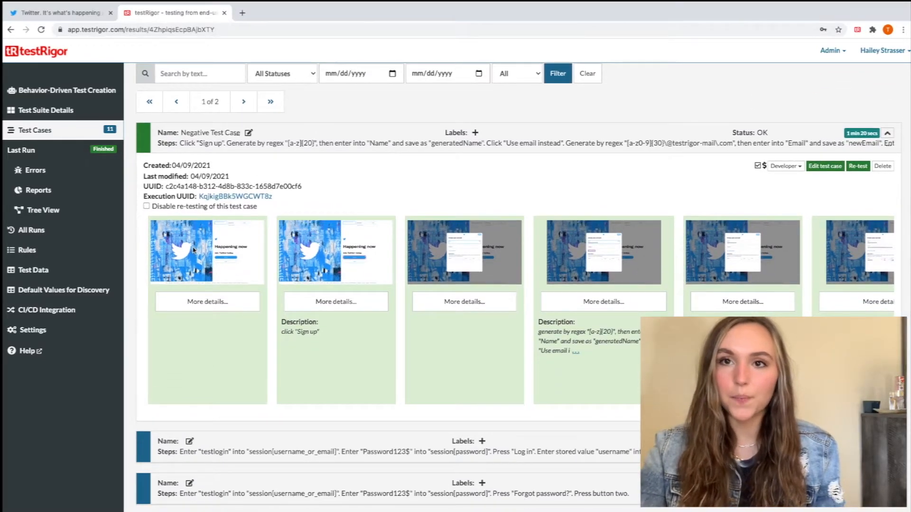
click(182, 251)
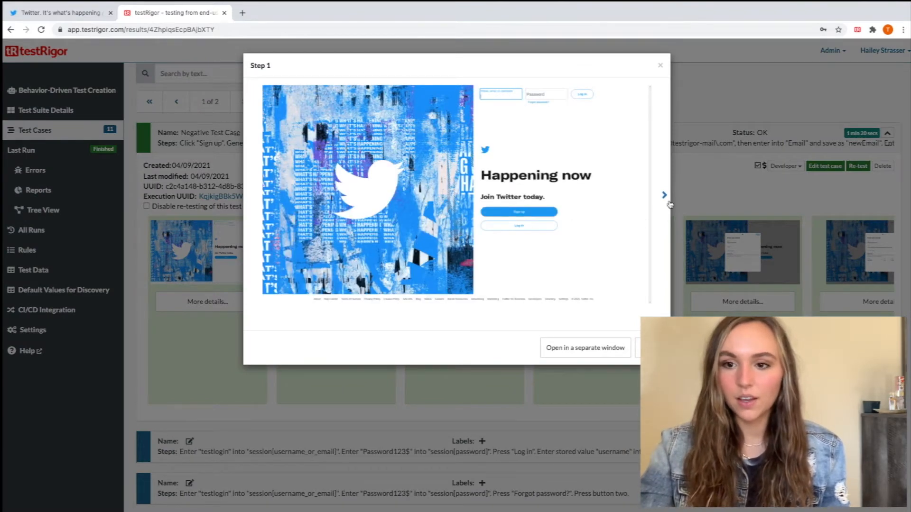
- Advance the screenshot preview from Step 2 to Step 11, the emailed-code verification
click(664, 195)
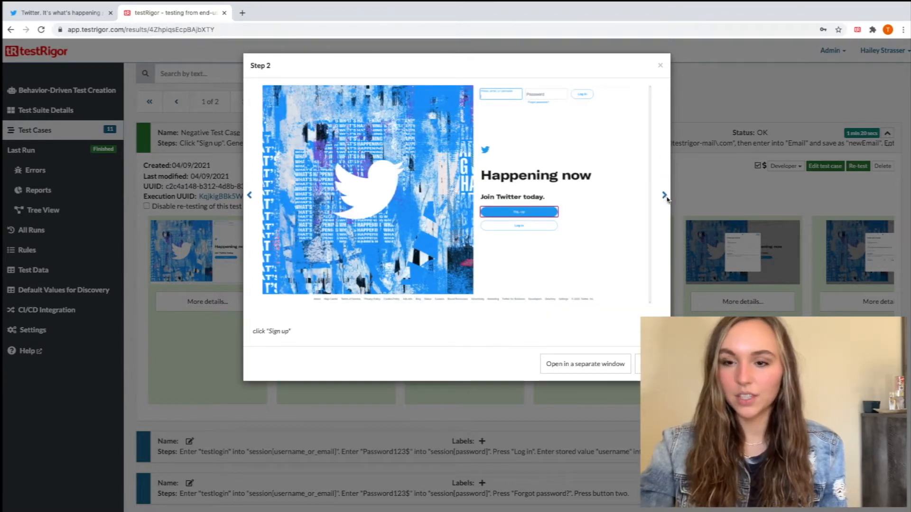
click(664, 195)
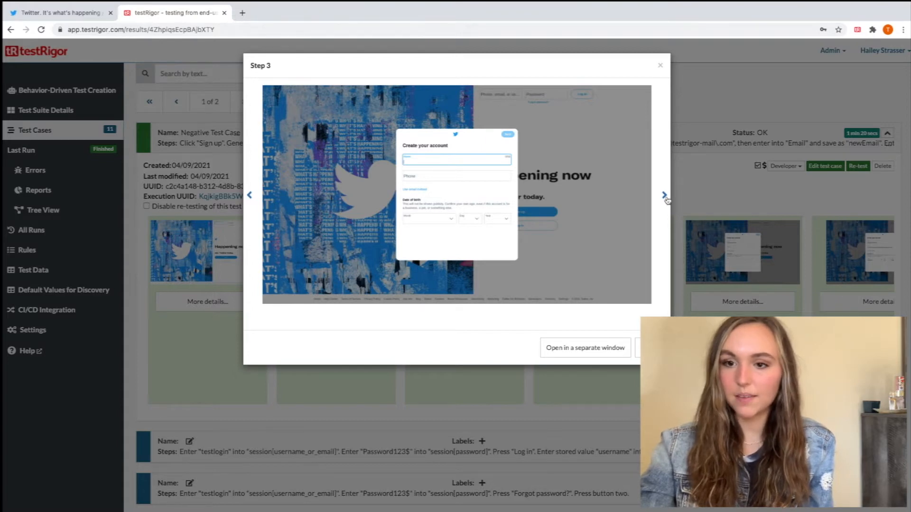
click(664, 194)
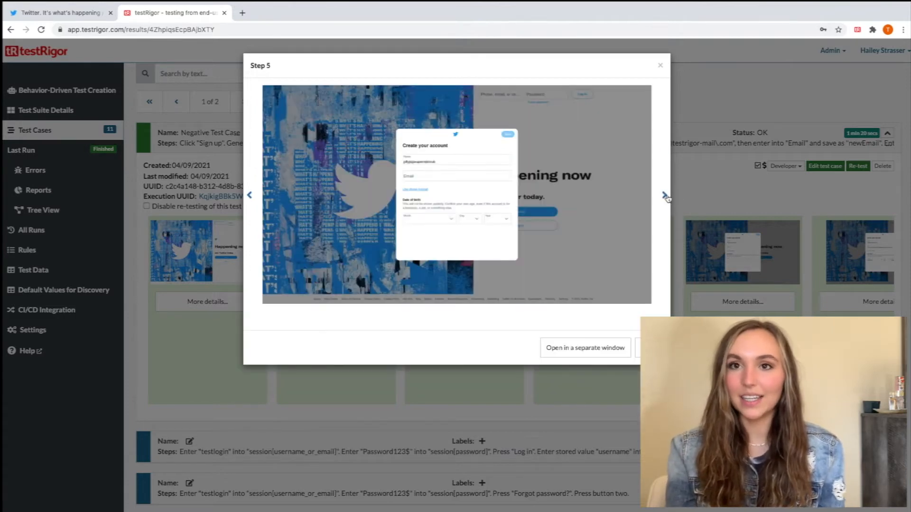
click(664, 152)
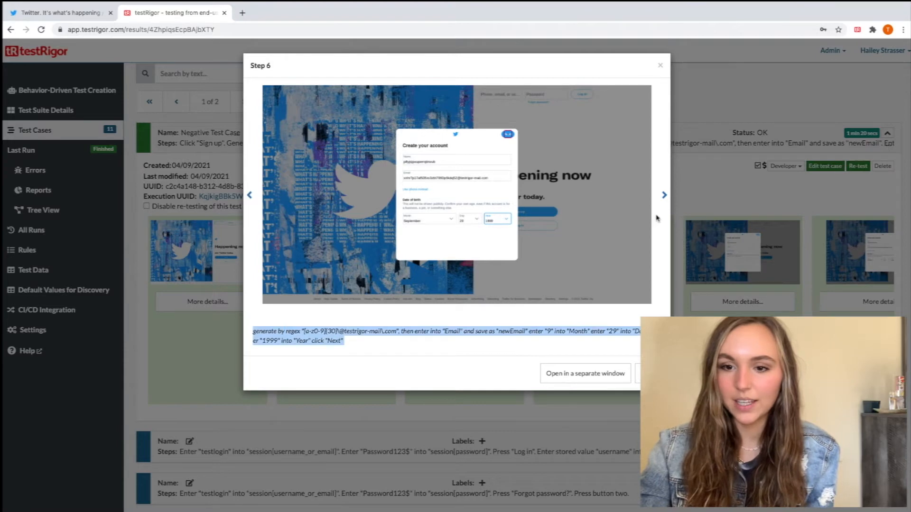
click(664, 152)
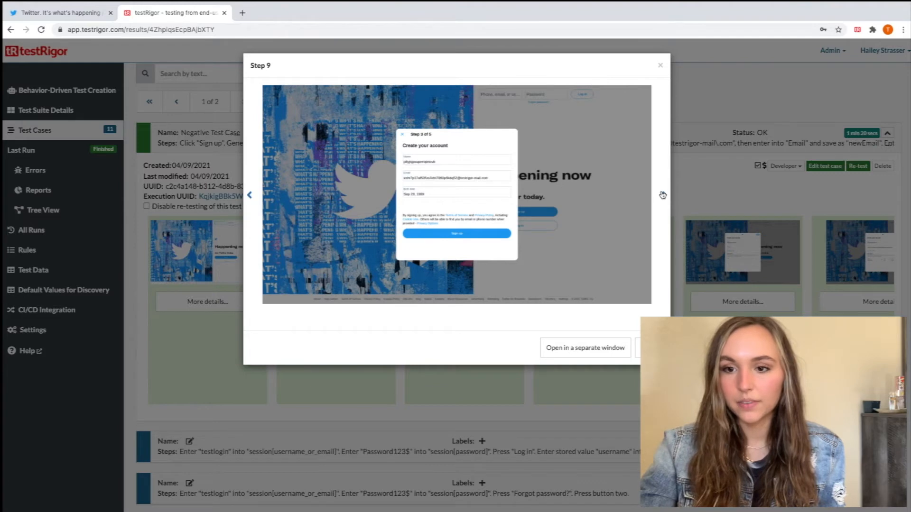
click(664, 152)
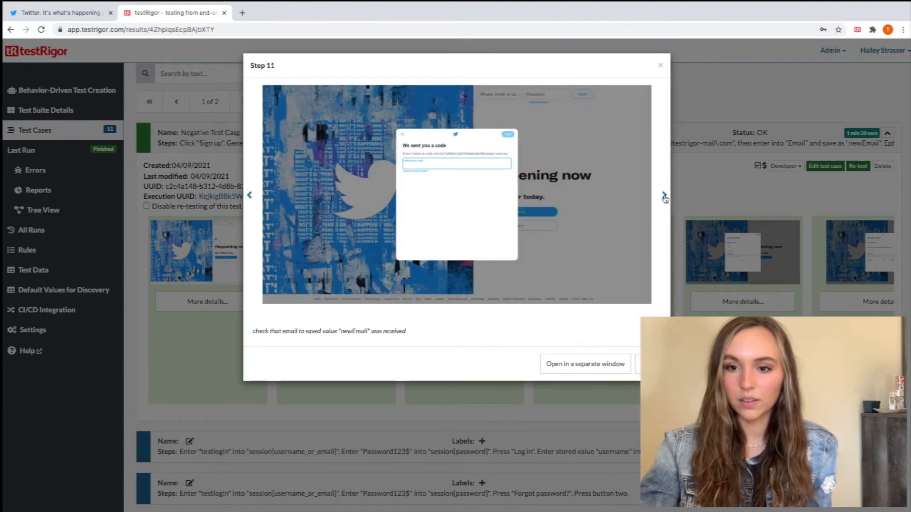
click(664, 153)
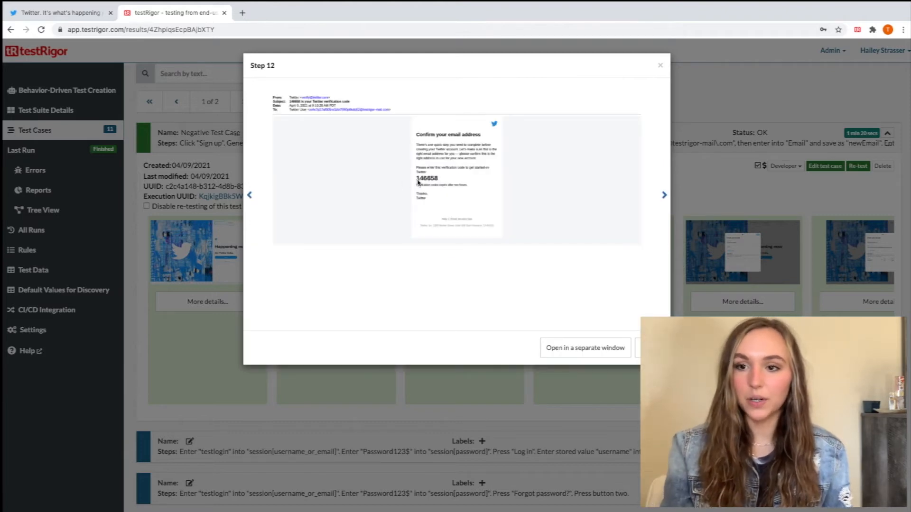
mouse_move(654, 198)
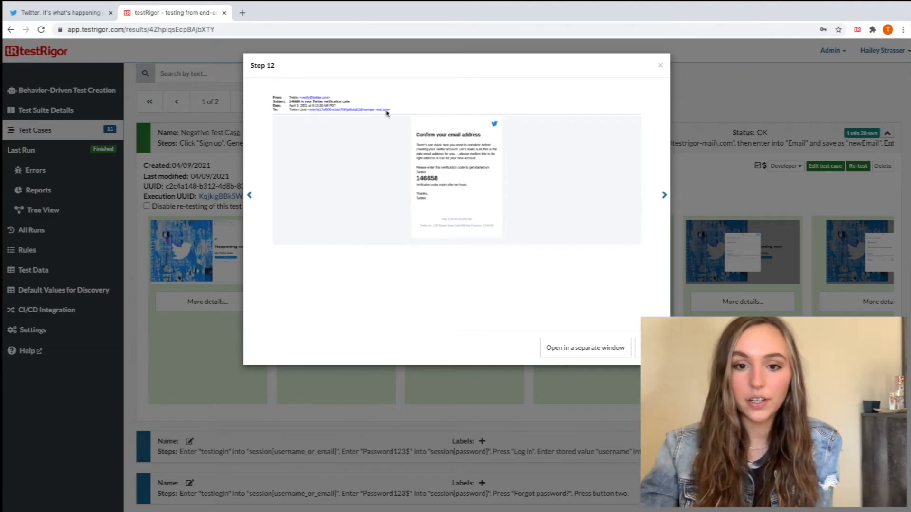
click(664, 195)
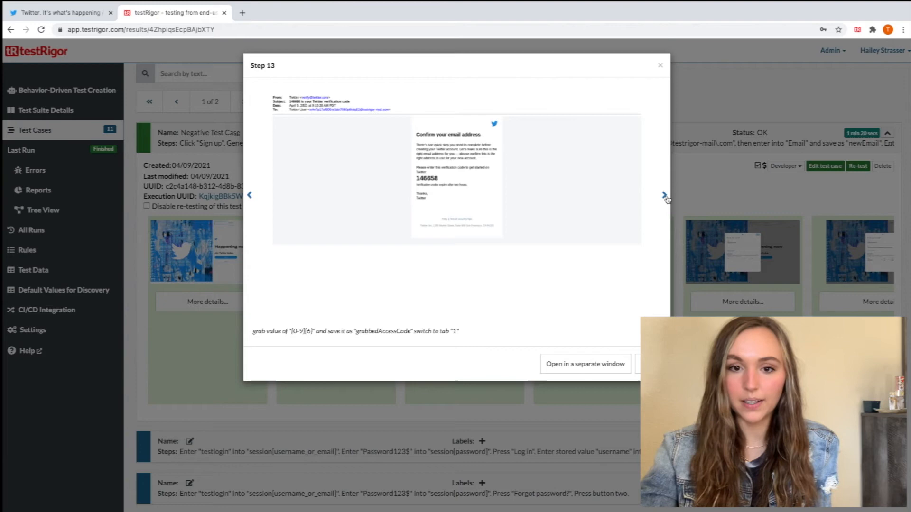
click(664, 196)
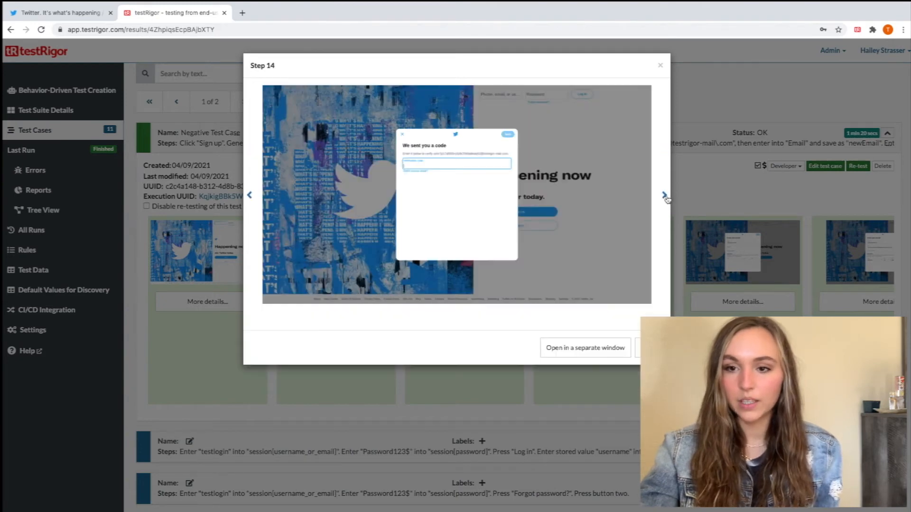
- Advance through code entry, password and profile-picture screenshots to Step 21
click(664, 151)
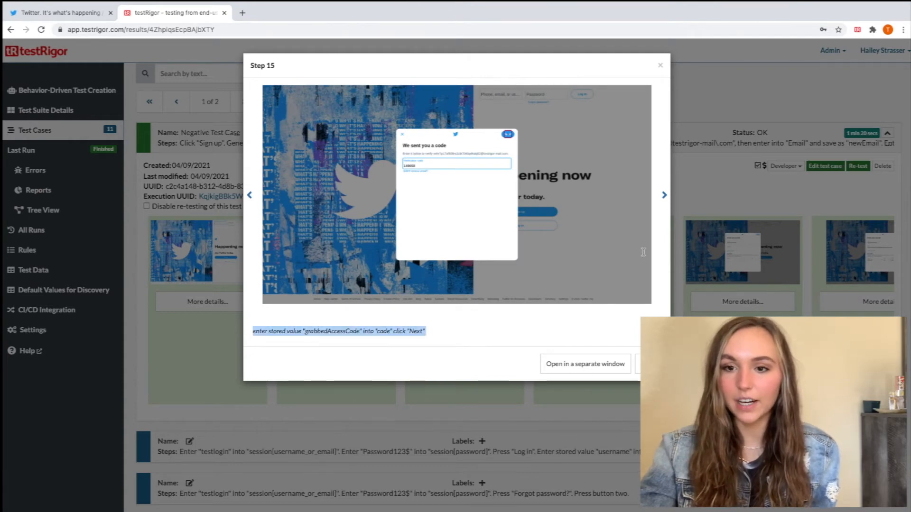
click(664, 195)
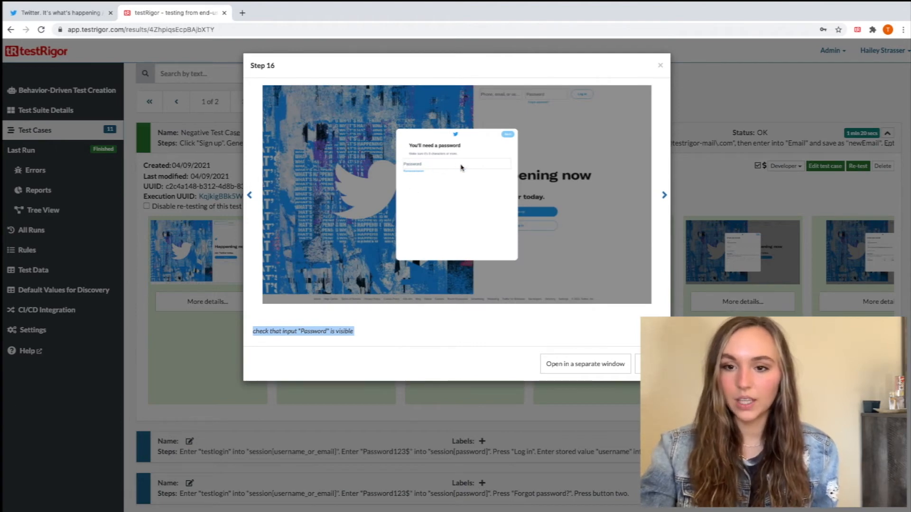
click(664, 152)
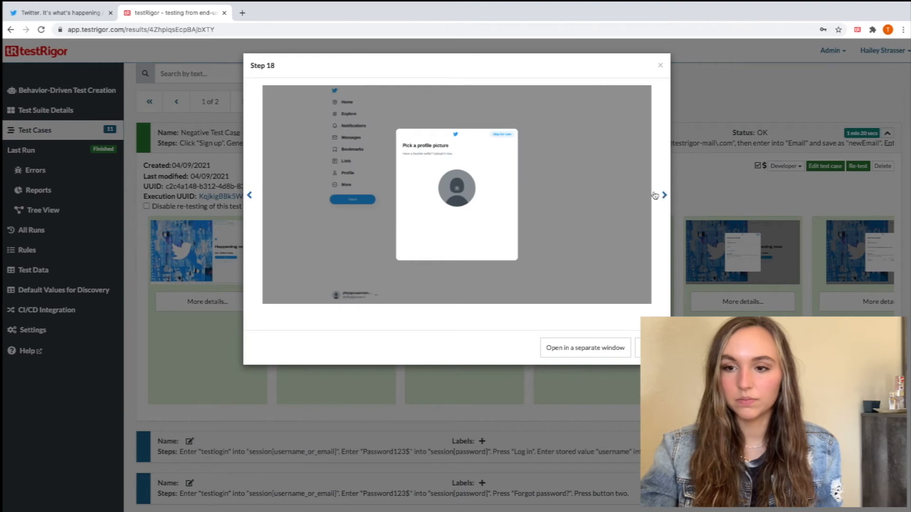
mouse_move(667, 204)
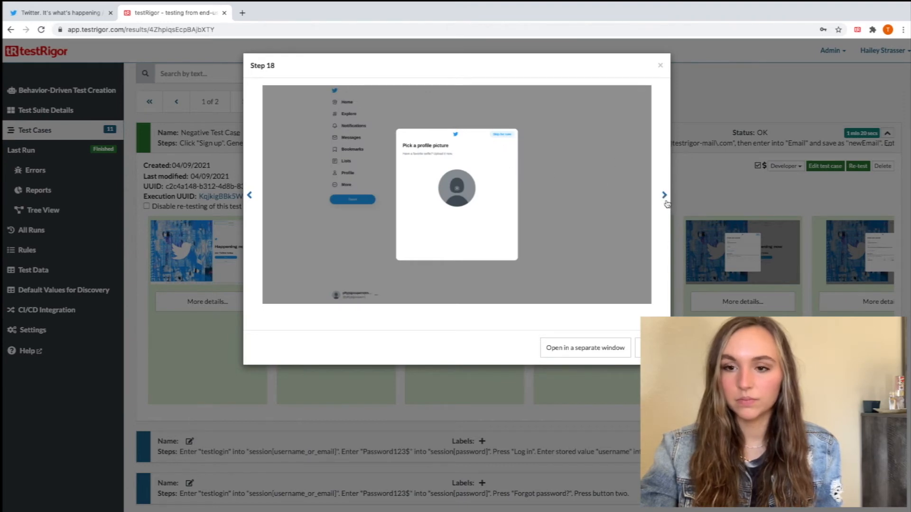
click(664, 195)
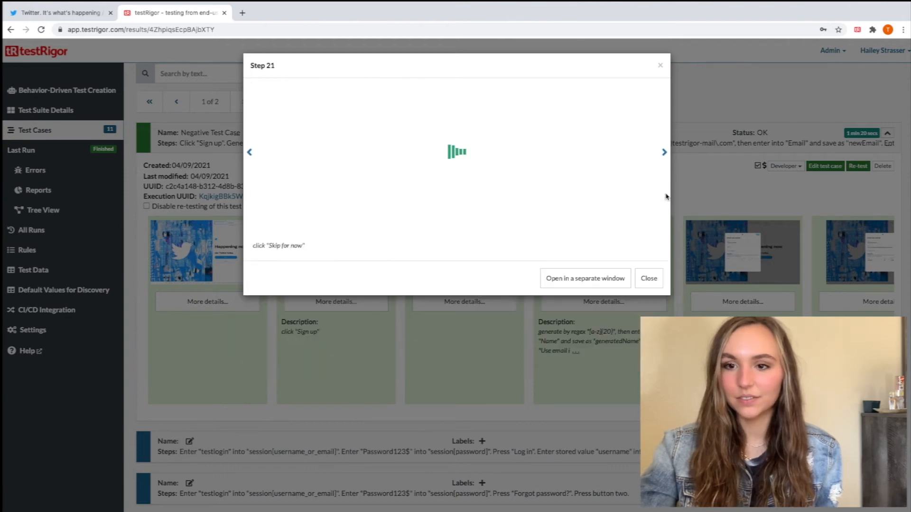
- Advance through the interests and follow-suggestion screenshots to Step 29's Follow click
click(664, 152)
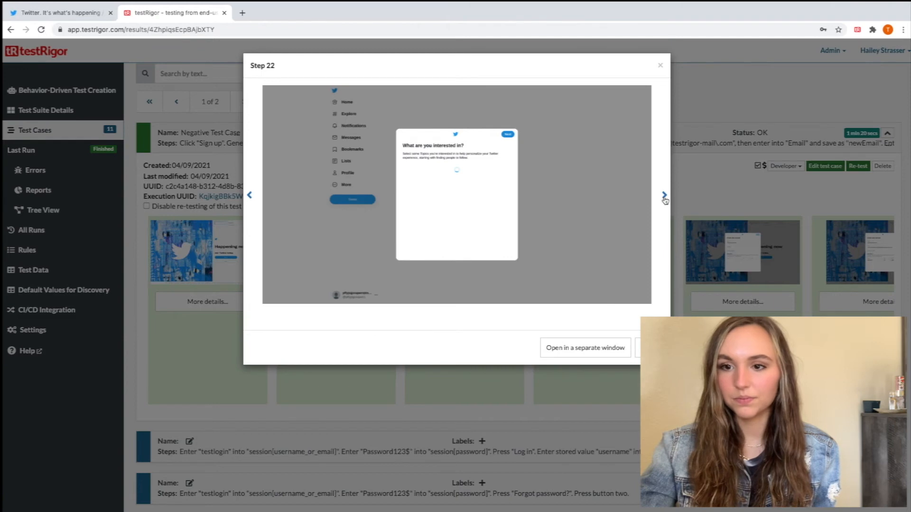
click(664, 194)
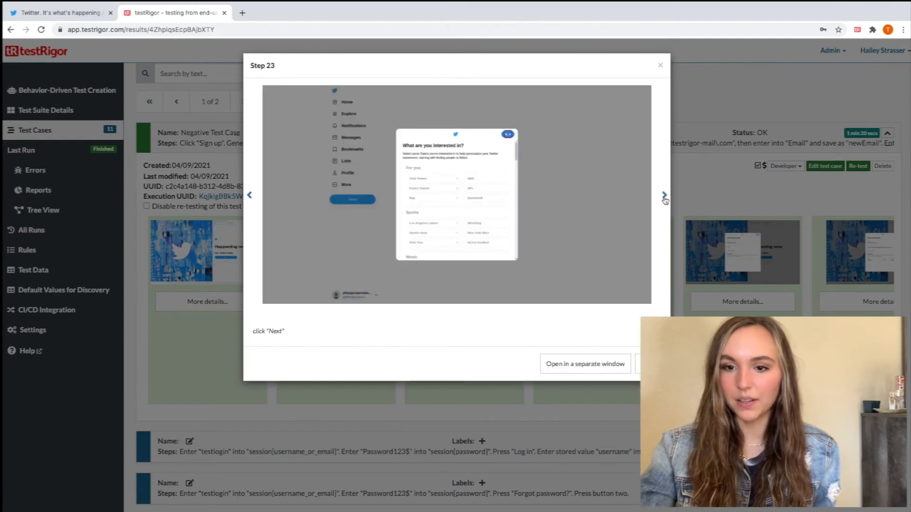
click(664, 195)
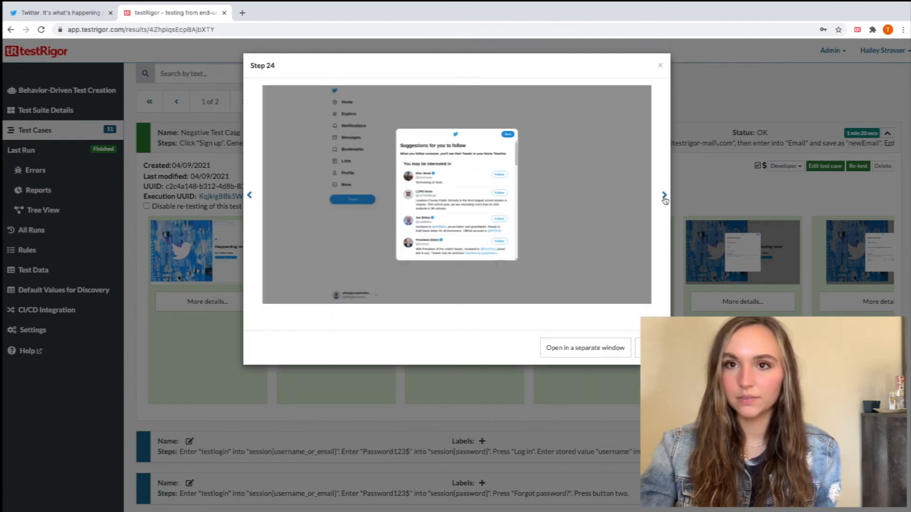
click(664, 195)
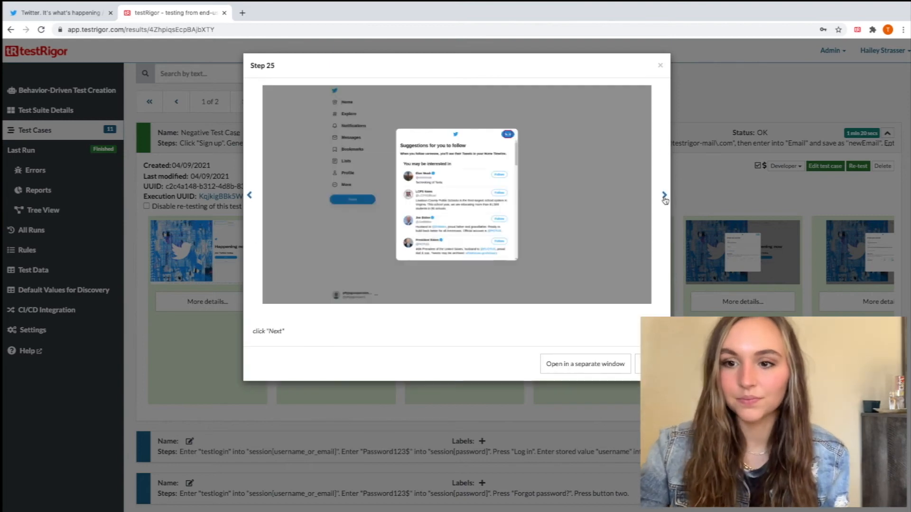
mouse_move(725, 202)
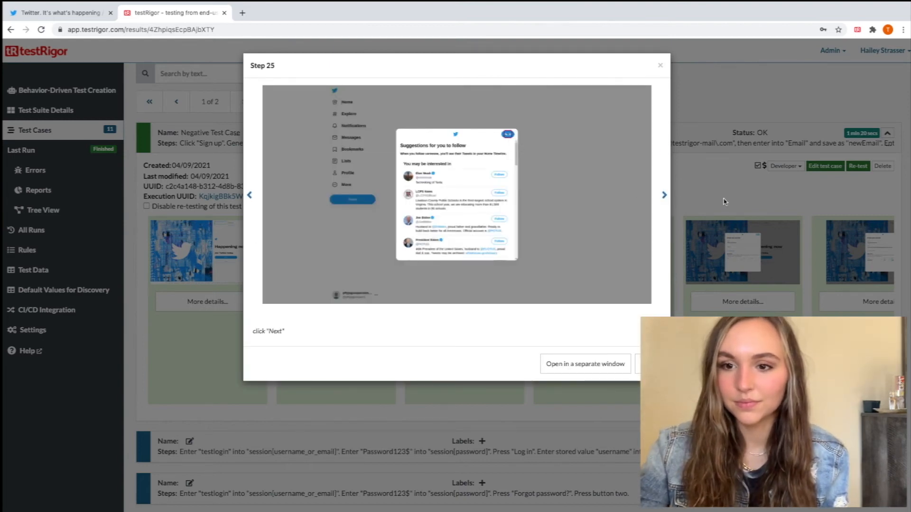
click(664, 195)
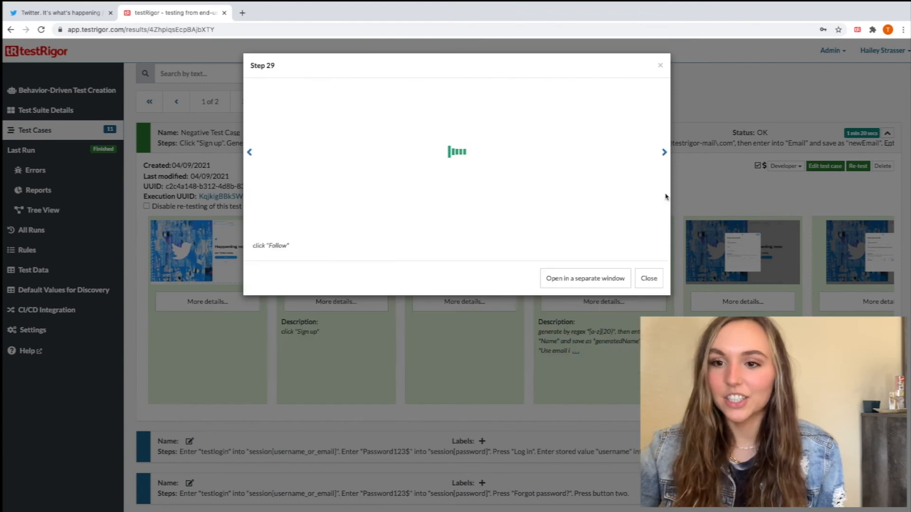
- Toggle between Step 29 and Step 30's home timeline, then close the preview
click(664, 152)
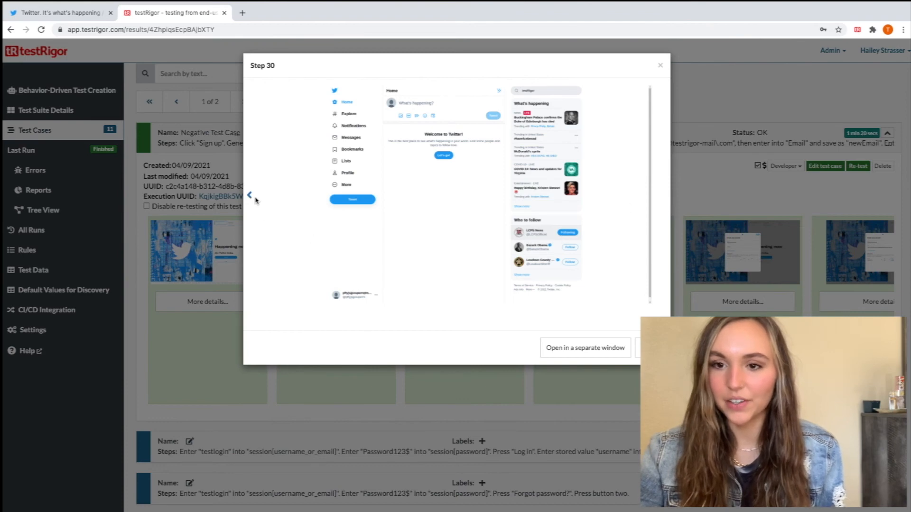
click(248, 194)
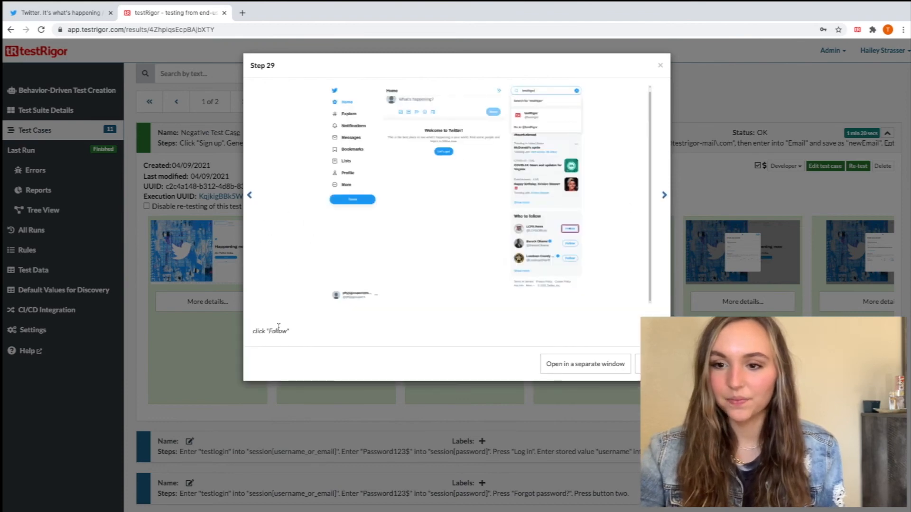
click(664, 194)
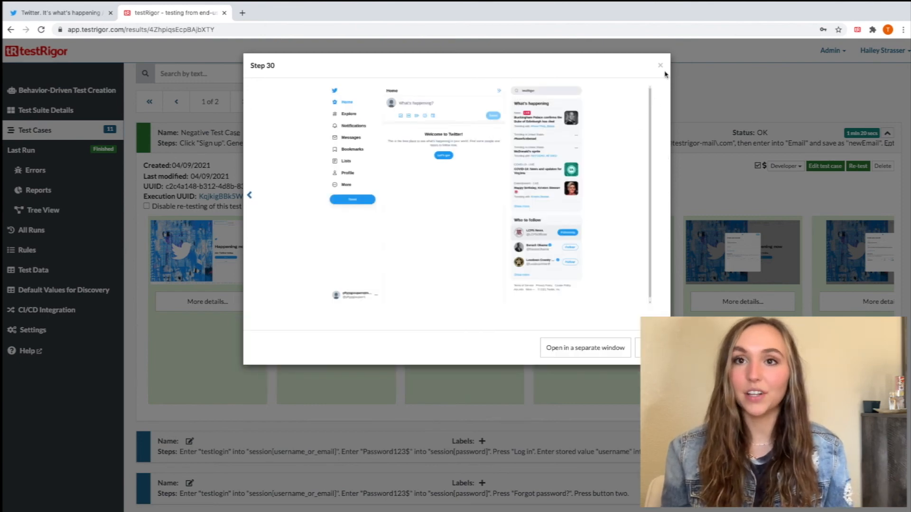
click(660, 65)
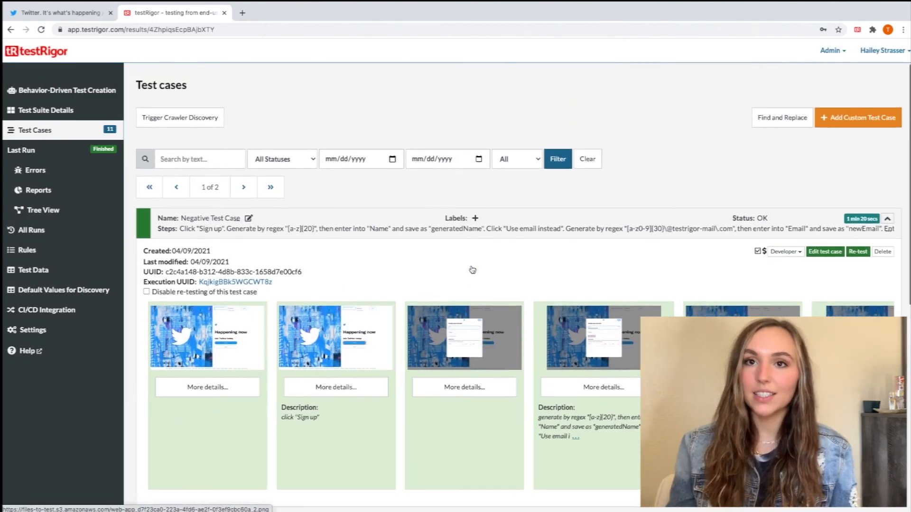
scroll(down, 3)
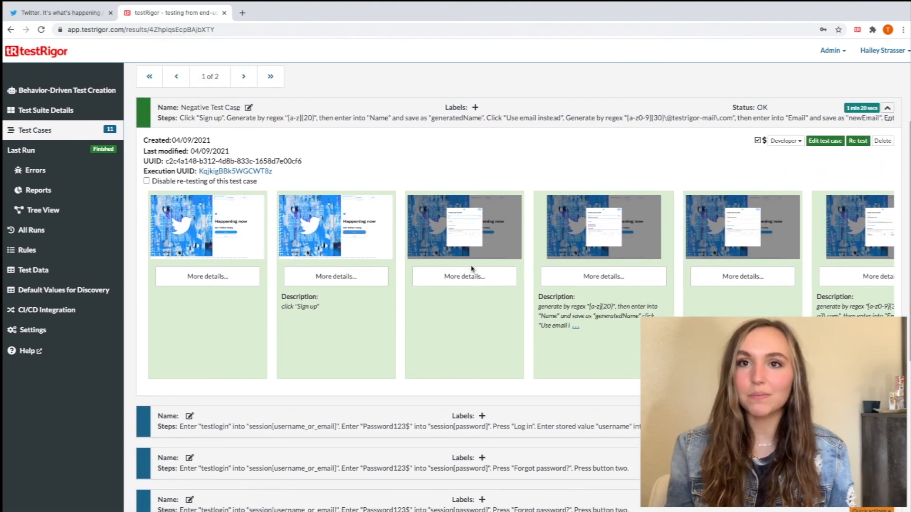
mouse_move(269, 217)
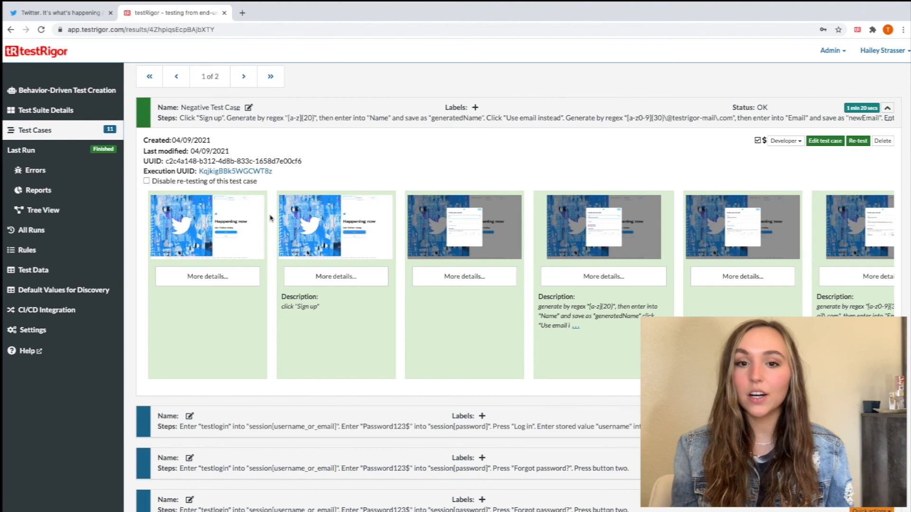